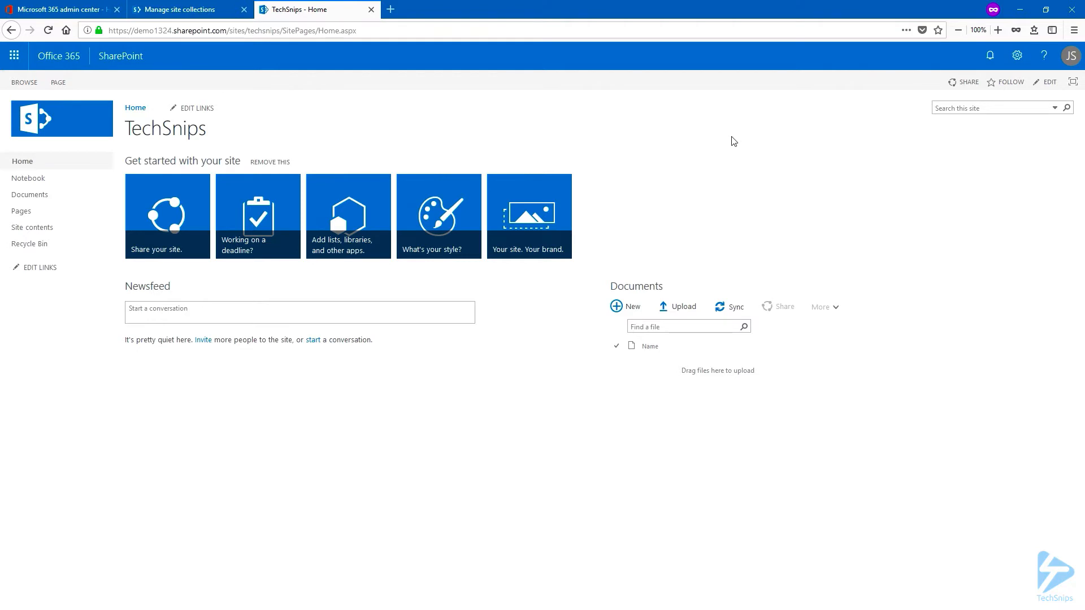
mouse_move(1017, 56)
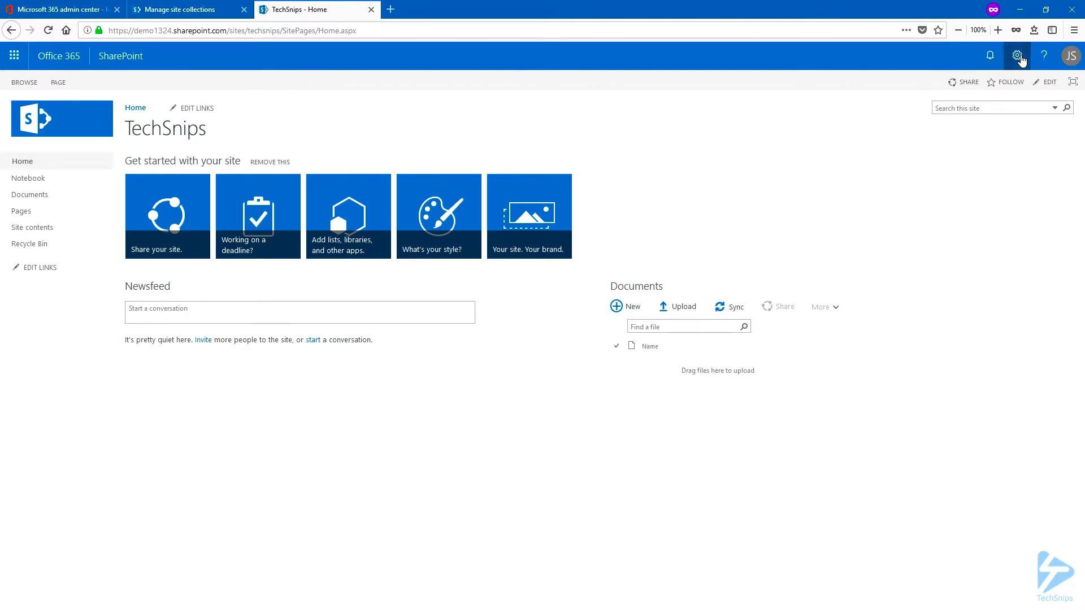
Step: Navigate from the settings gear through Site settings to the Site Policies page
left_click(1017, 57)
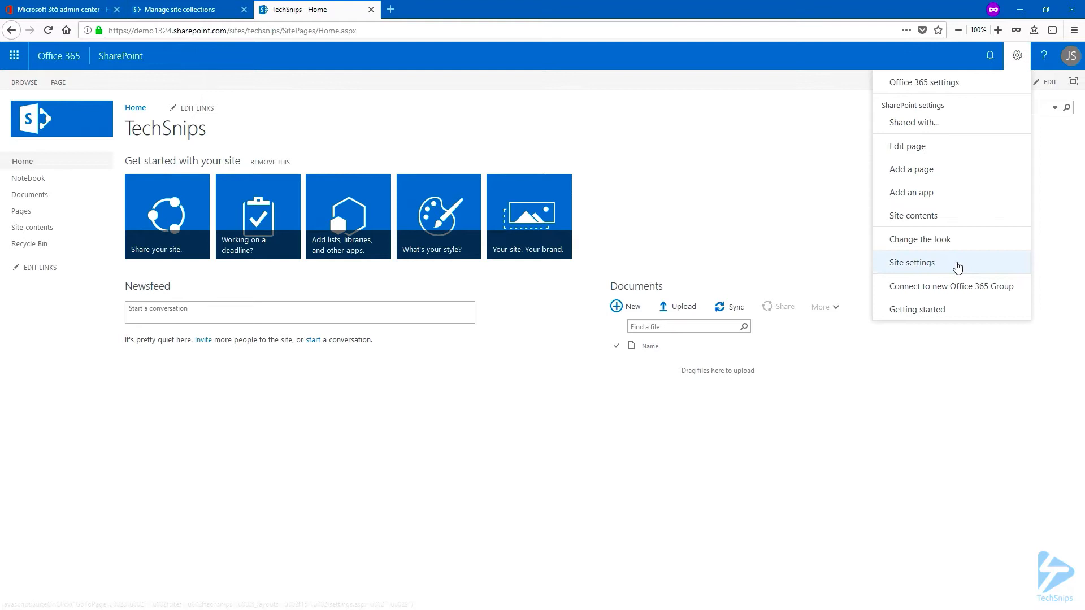
left_click(911, 262)
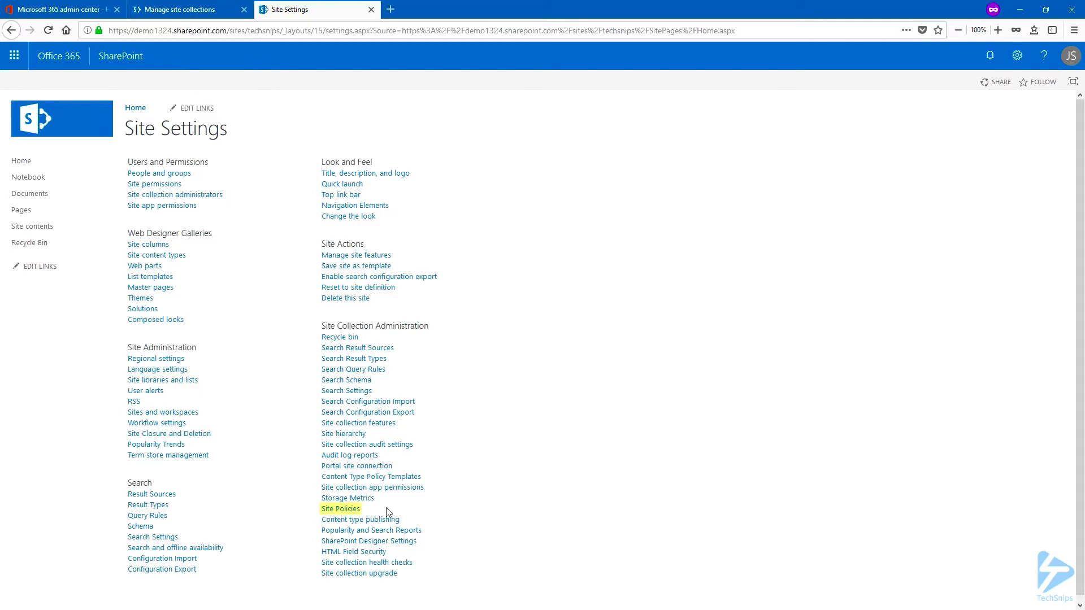
mouse_move(340, 510)
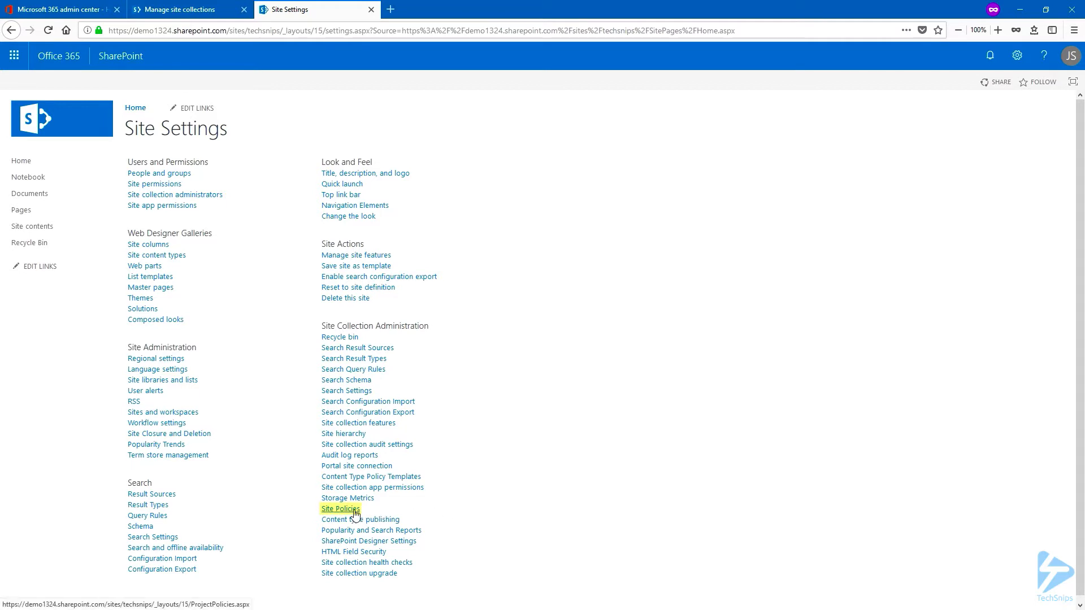
left_click(340, 509)
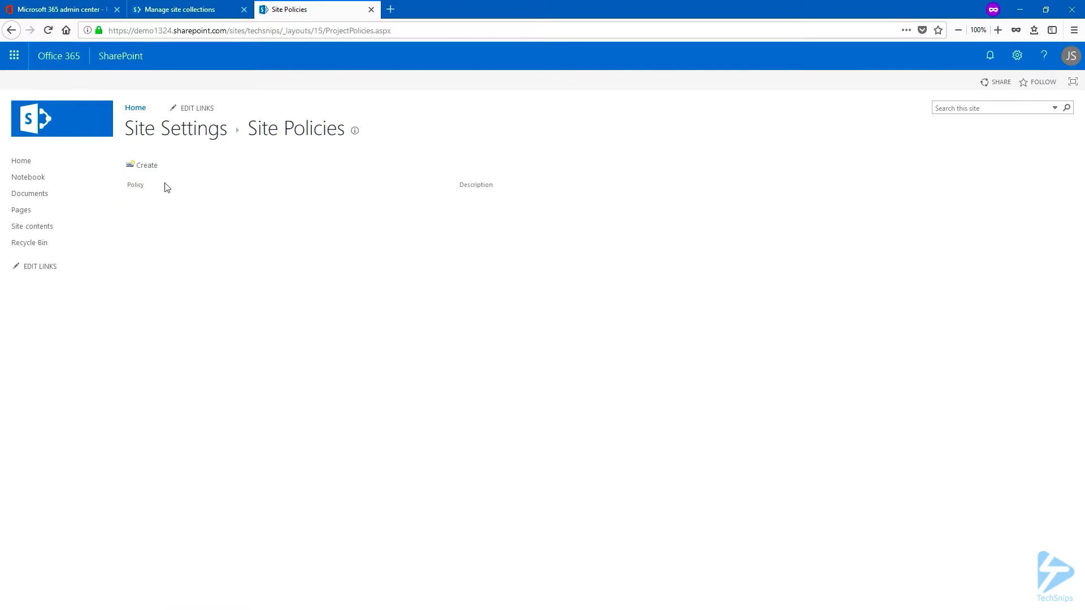
mouse_move(146, 165)
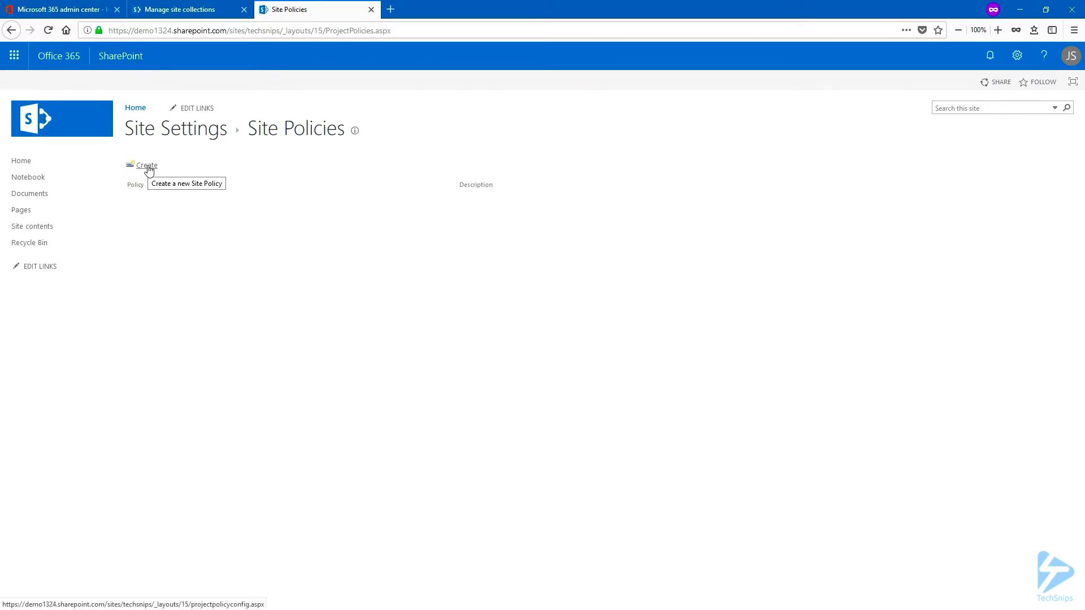
Step: Create a new site policy named 'Snips policy' with description 'Demo policy'
left_click(146, 165)
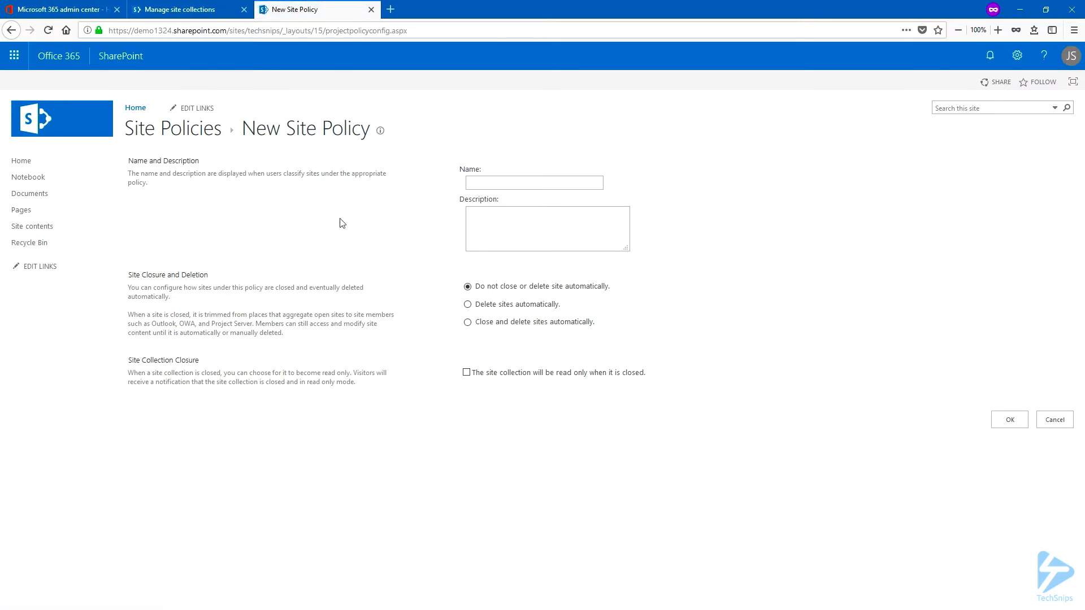
type("Snips po")
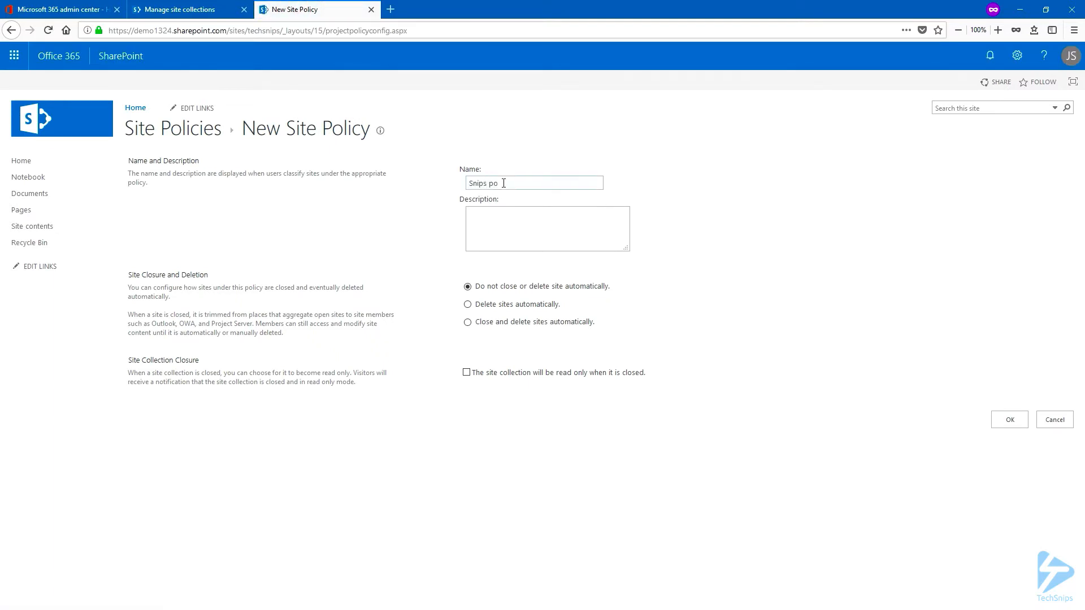
type("licy")
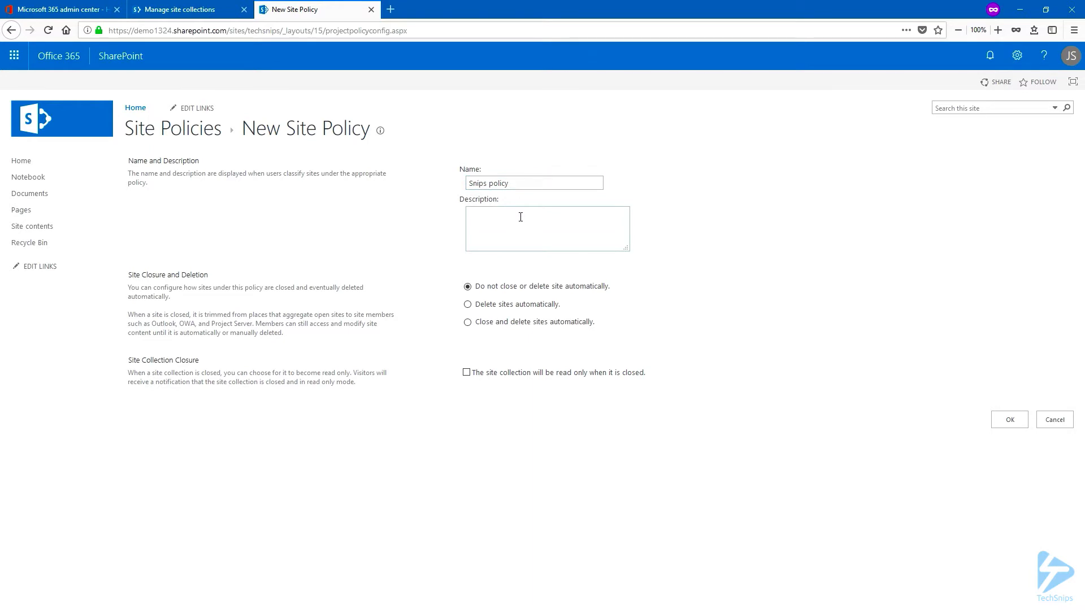
type("Demo policy")
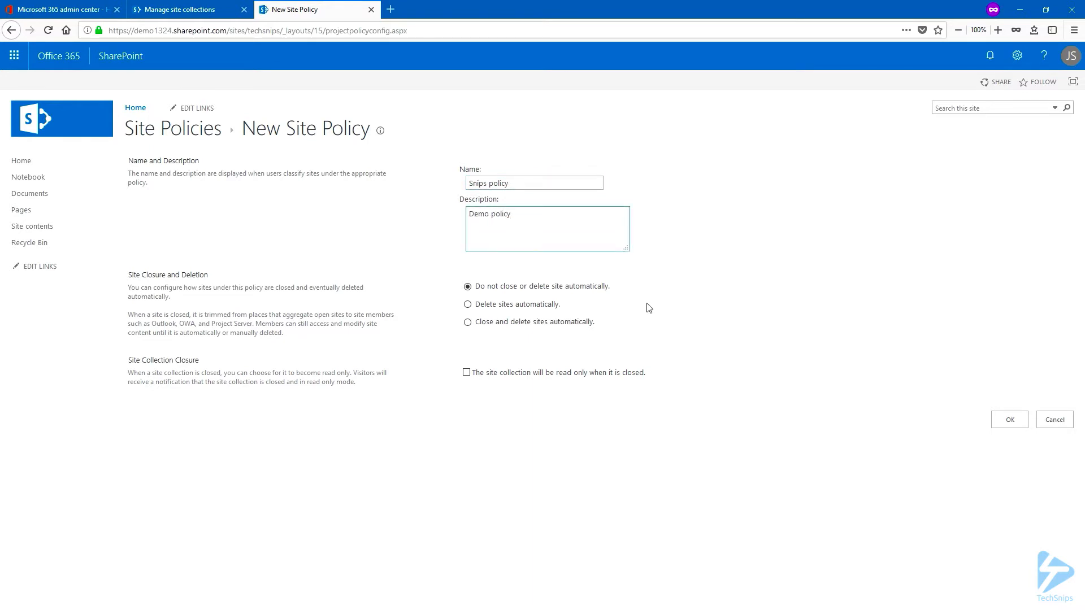
left_click(547, 215)
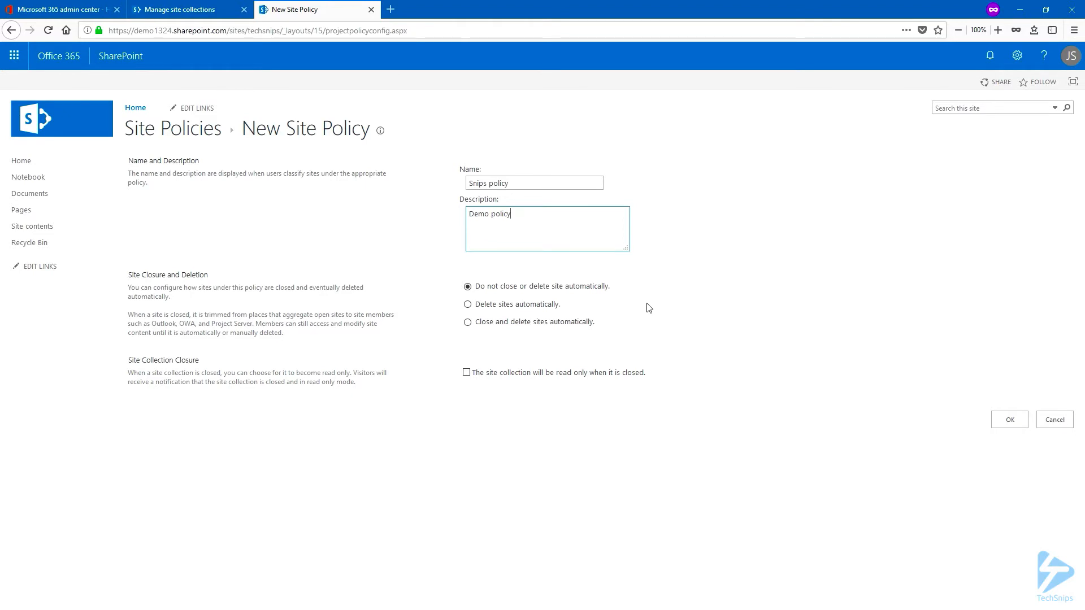
Step: Choose 'Close and delete sites automatically' instead of delete-only
left_click(467, 304)
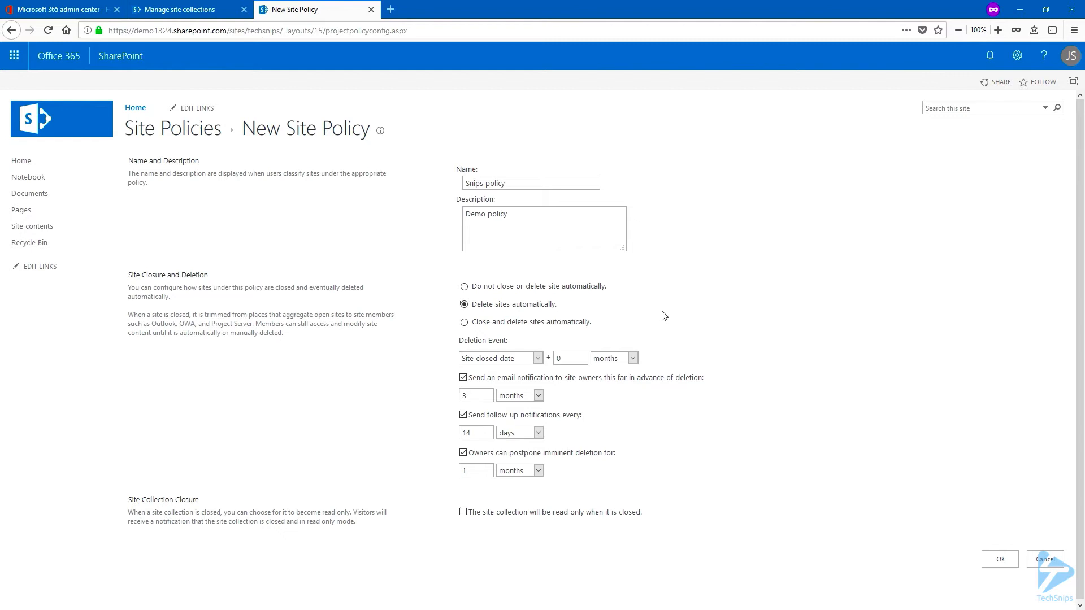
left_click(463, 322)
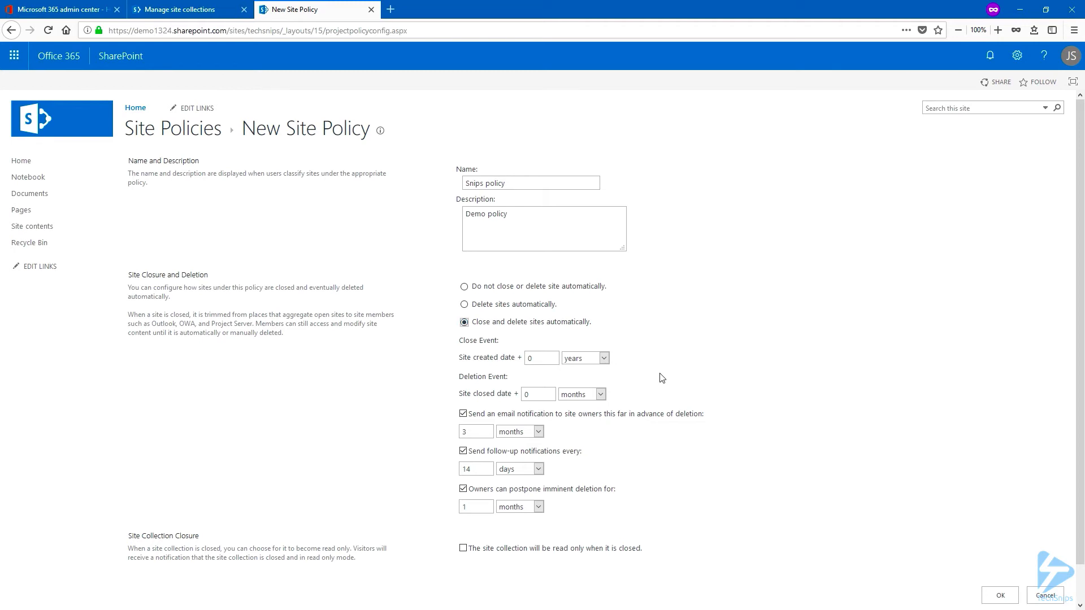
mouse_move(609, 366)
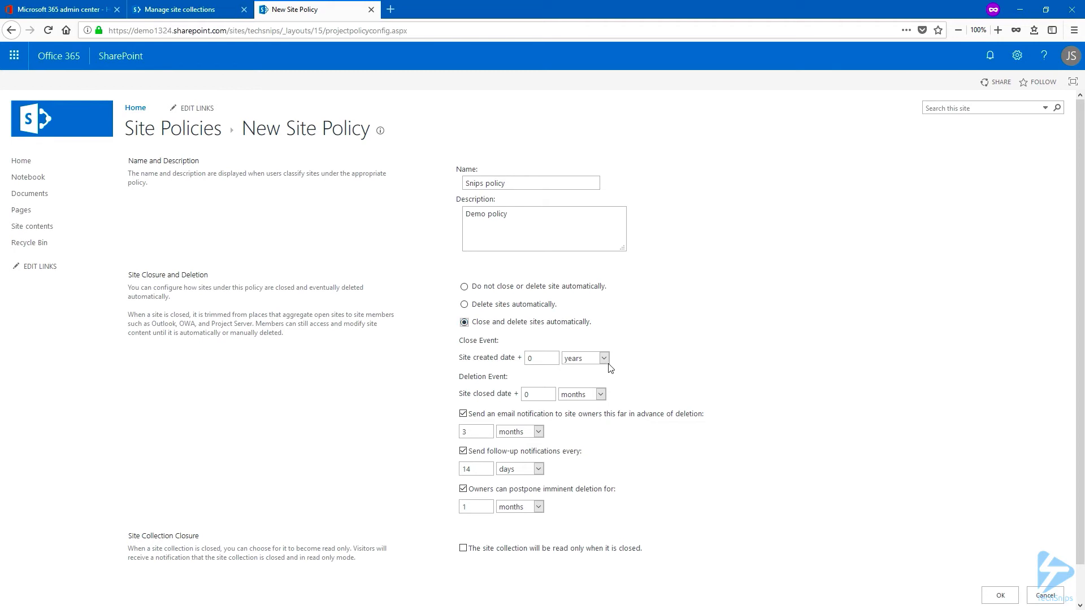
Step: Set closure to 6 months after creation and deletion to 4 months after closing
left_click(603, 358)
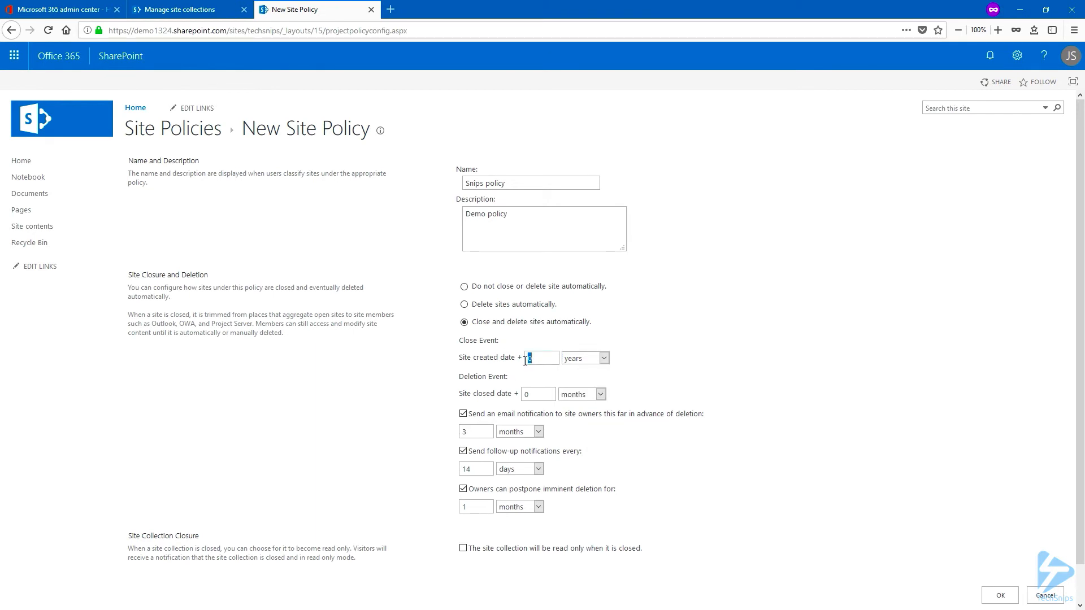
left_click(602, 358)
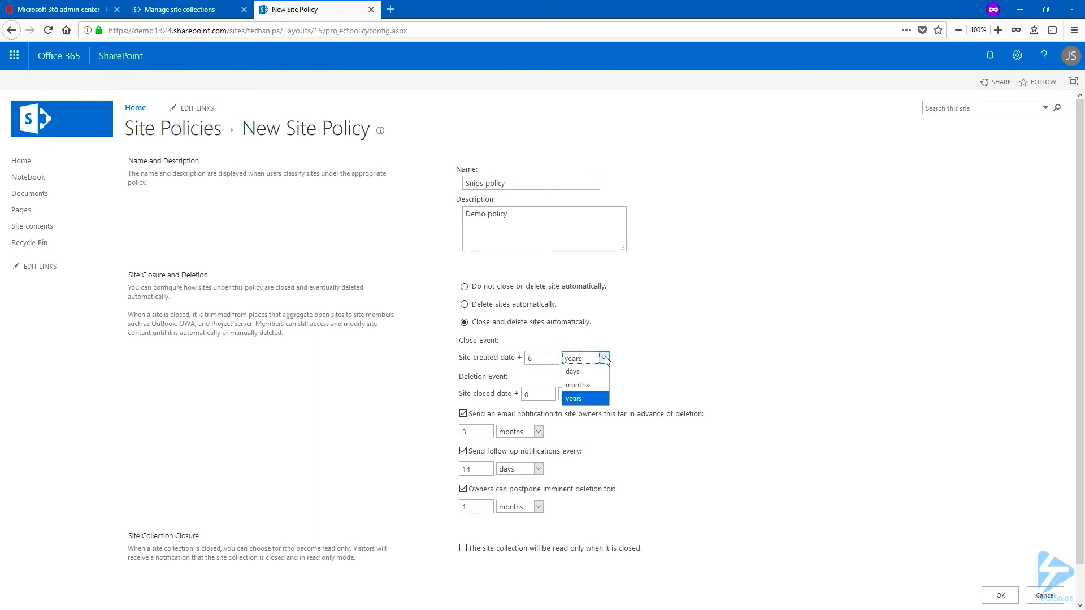
left_click(577, 384)
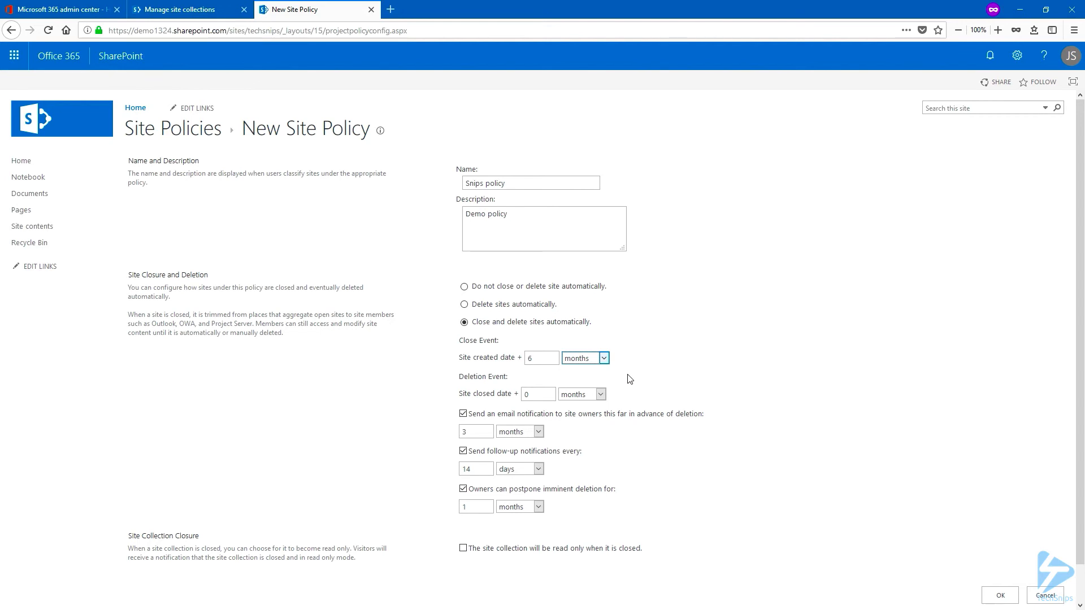
left_click(538, 393)
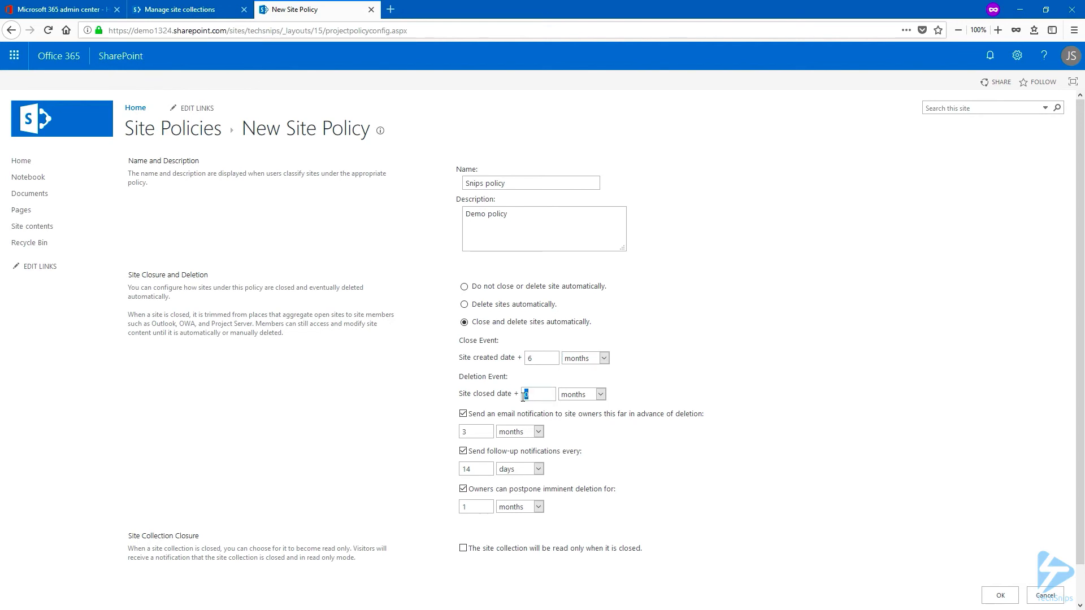
type("4")
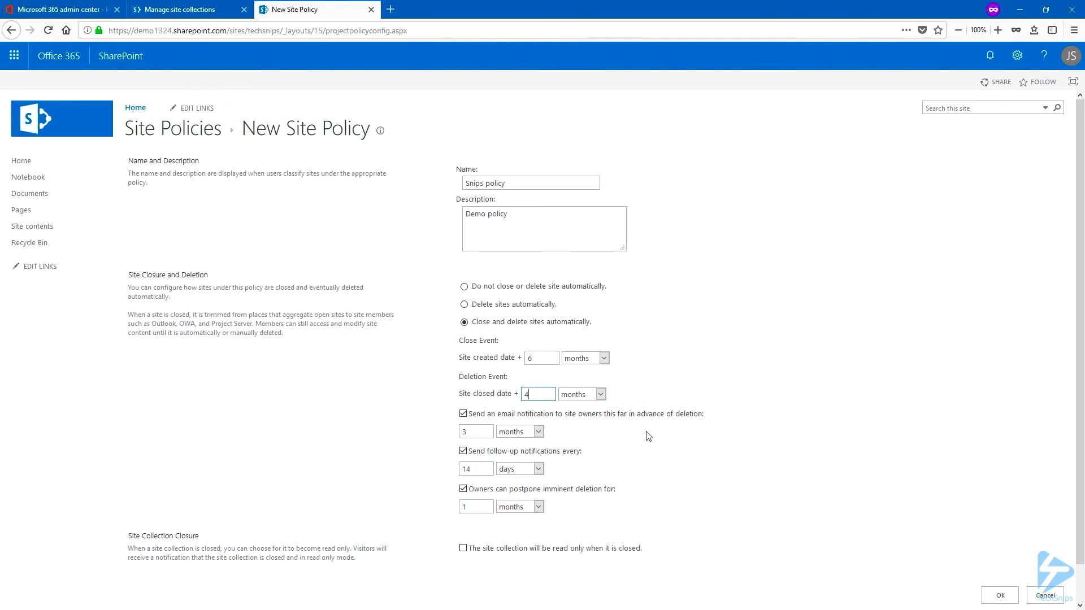
mouse_move(676, 442)
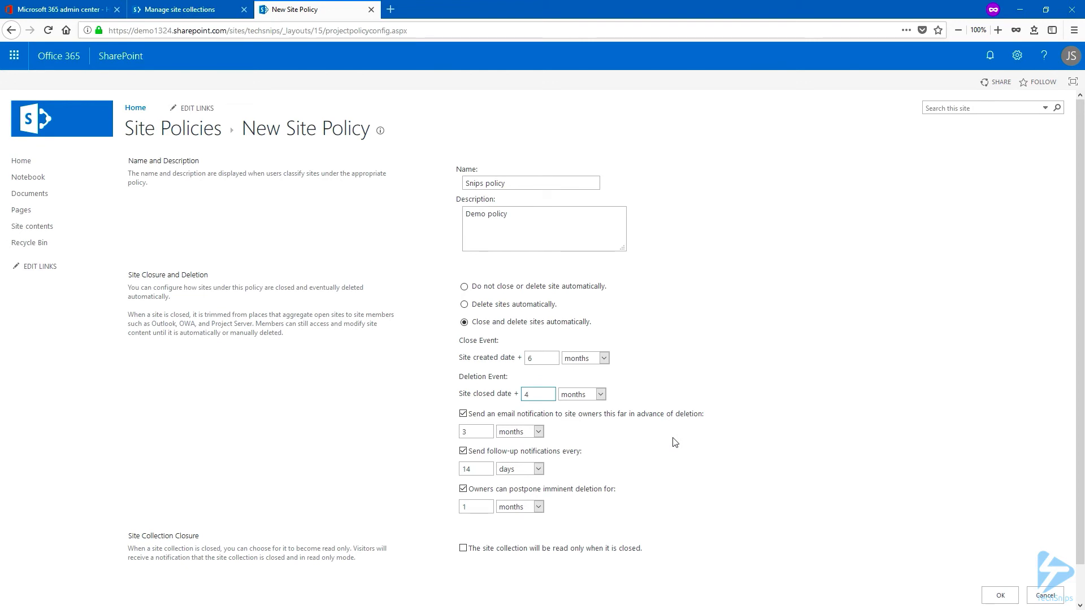
mouse_move(597, 459)
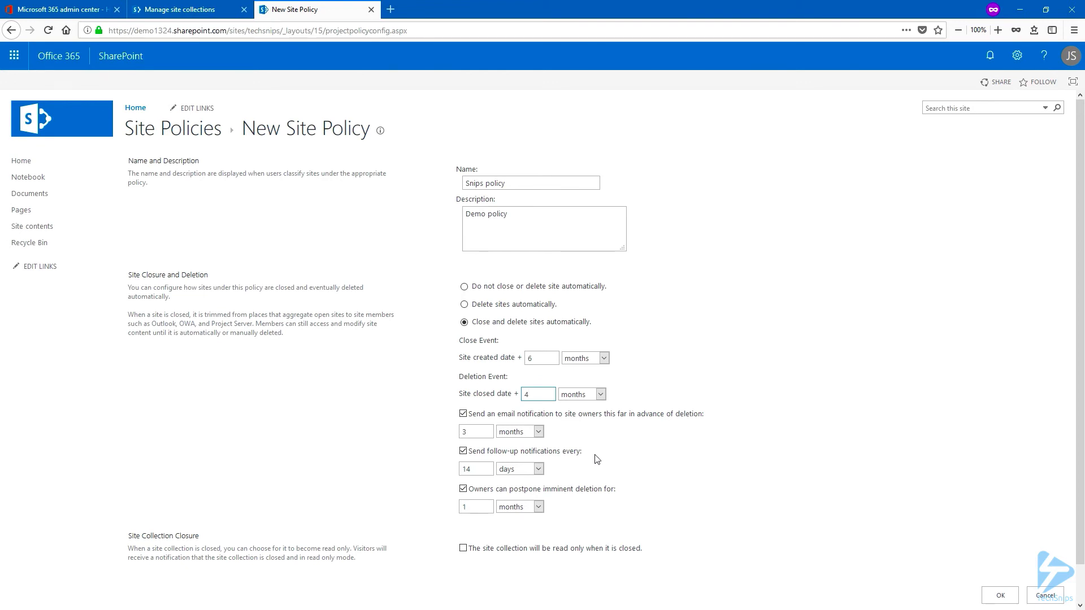
mouse_move(554, 513)
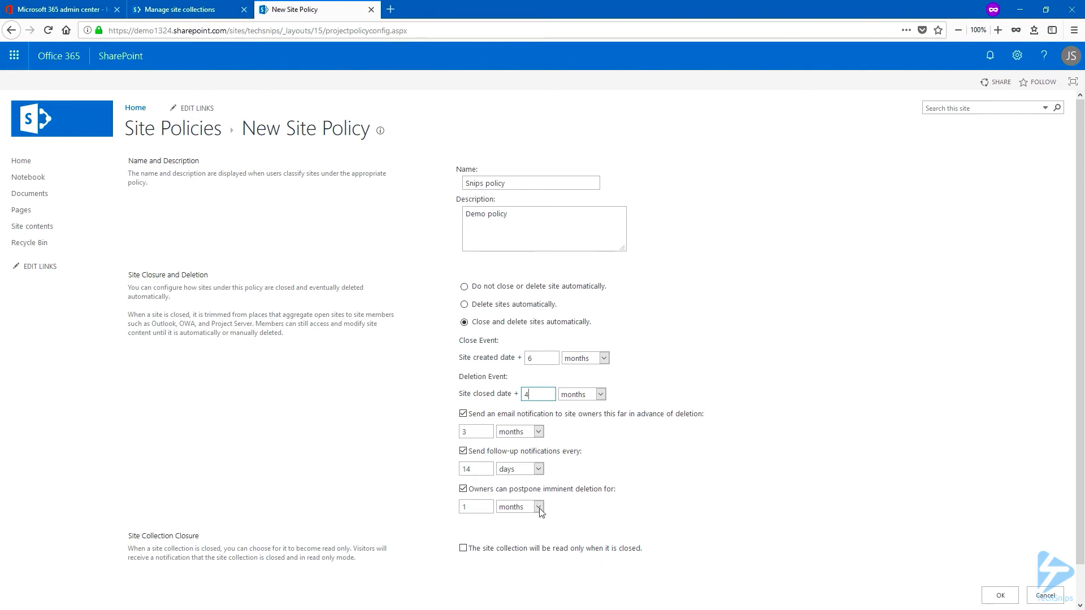
Step: Keep deletion postponement in months and make closed site collections read-only
left_click(539, 506)
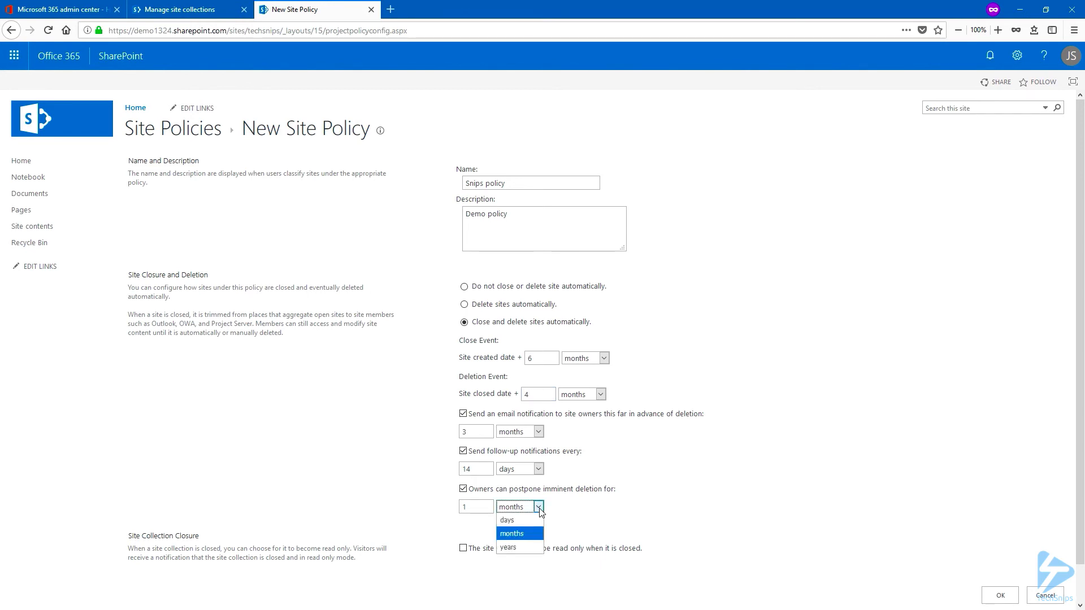
left_click(511, 532)
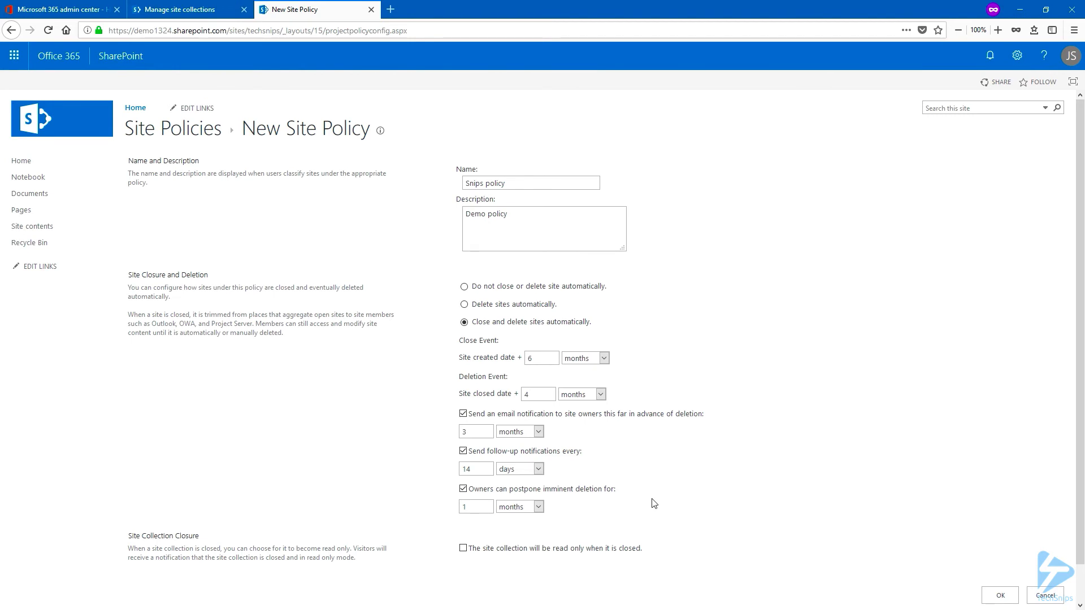
left_click(463, 548)
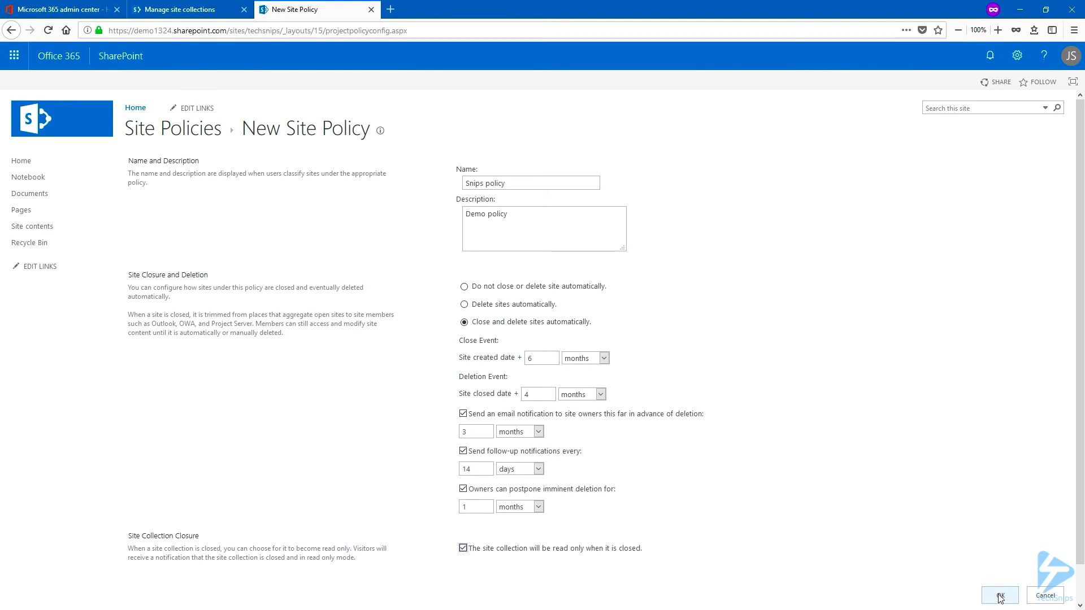
Step: Save the Snips policy with OK and return to Site Settings via the breadcrumb
left_click(998, 596)
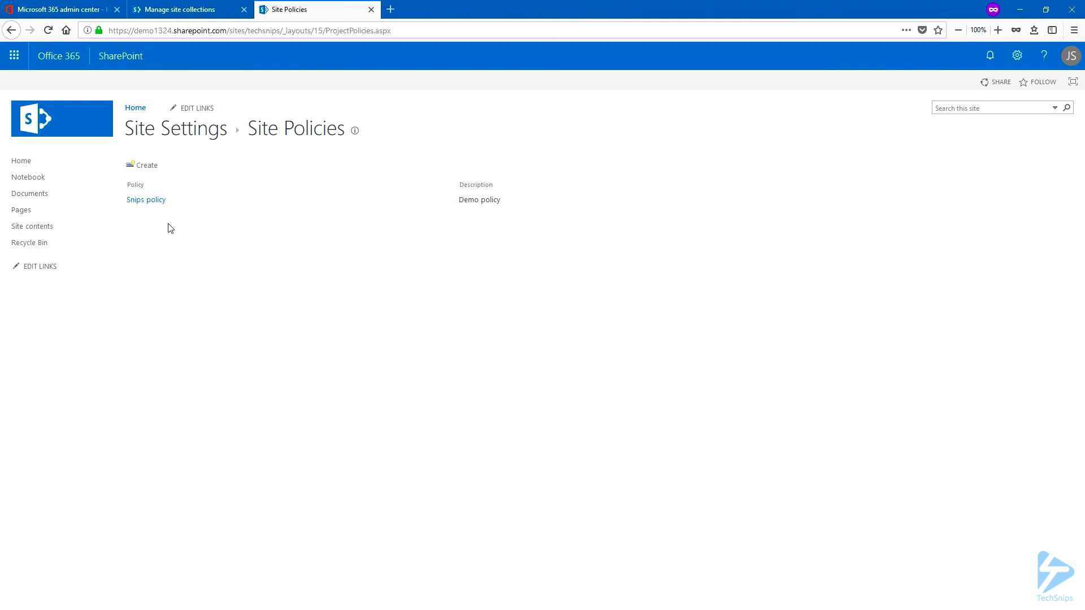
left_click(176, 128)
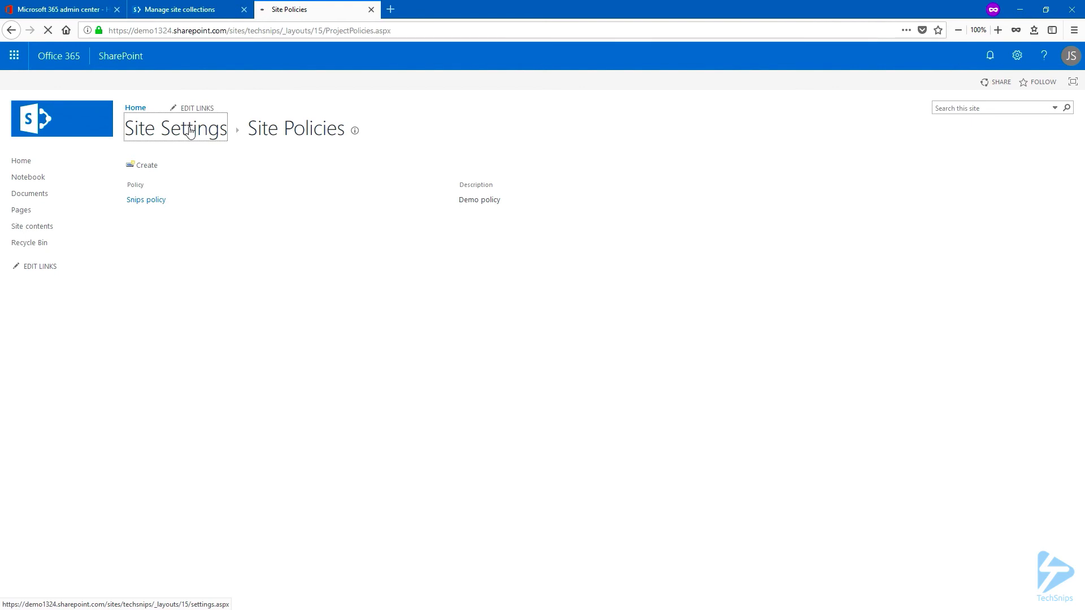
left_click(175, 127)
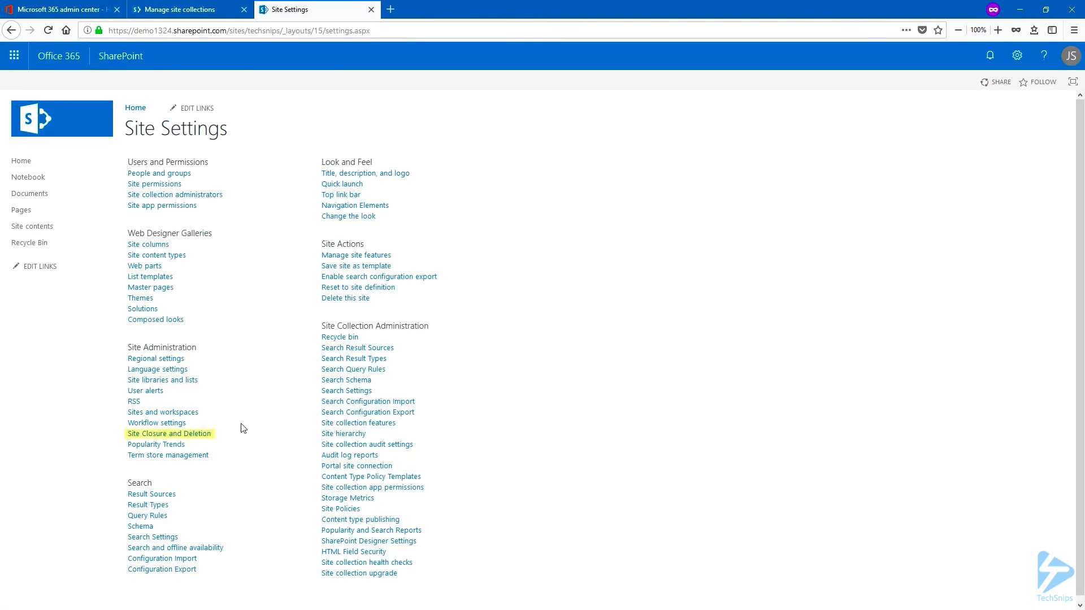
mouse_move(168, 434)
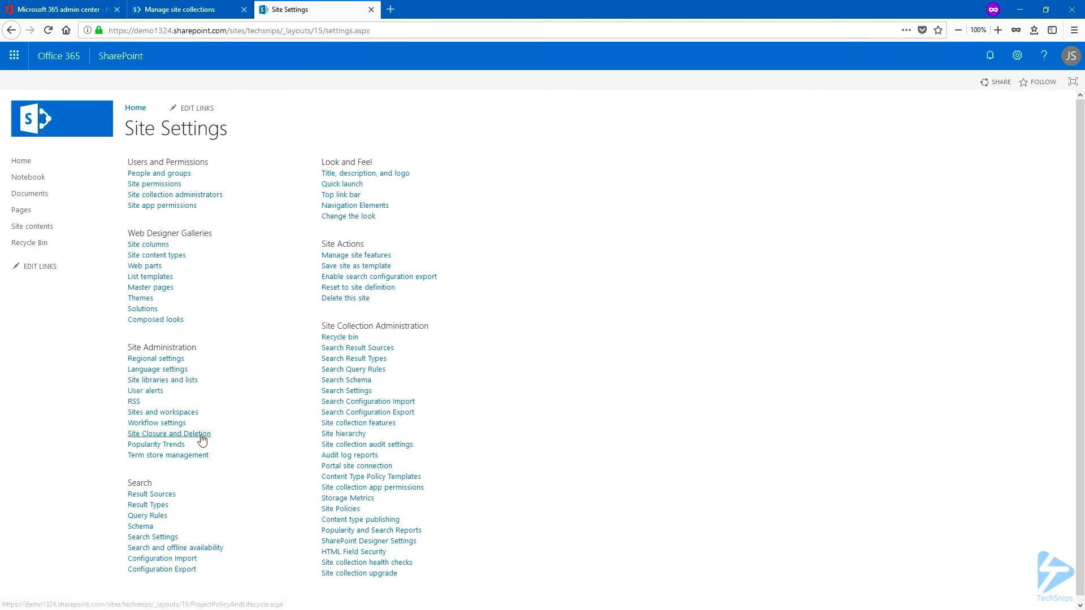
Step: In Site Closure and Deletion, select Snips policy as the site policy and apply it
left_click(168, 433)
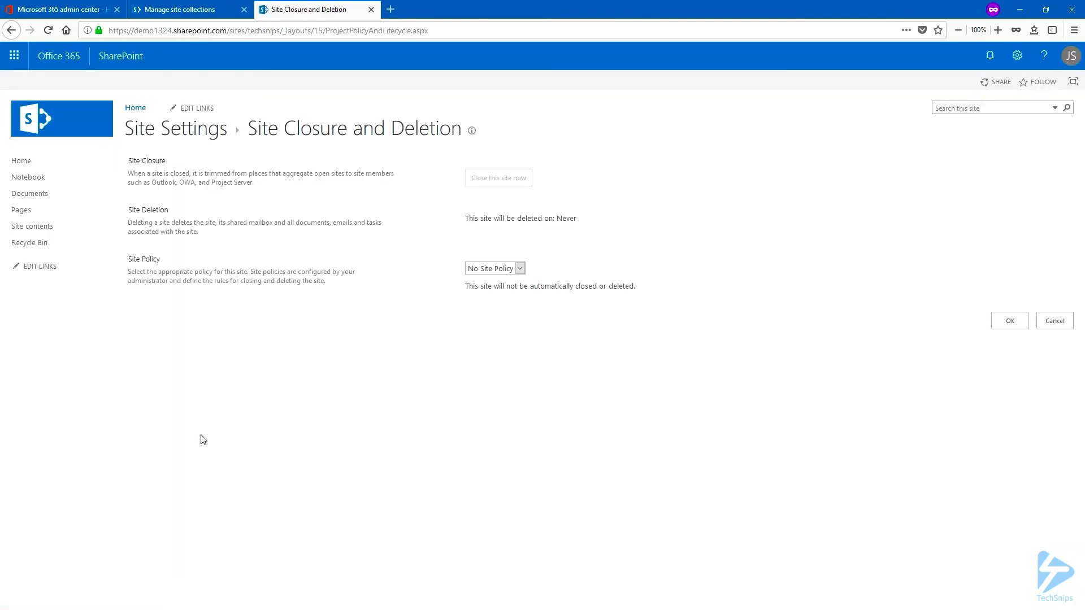
mouse_move(553, 189)
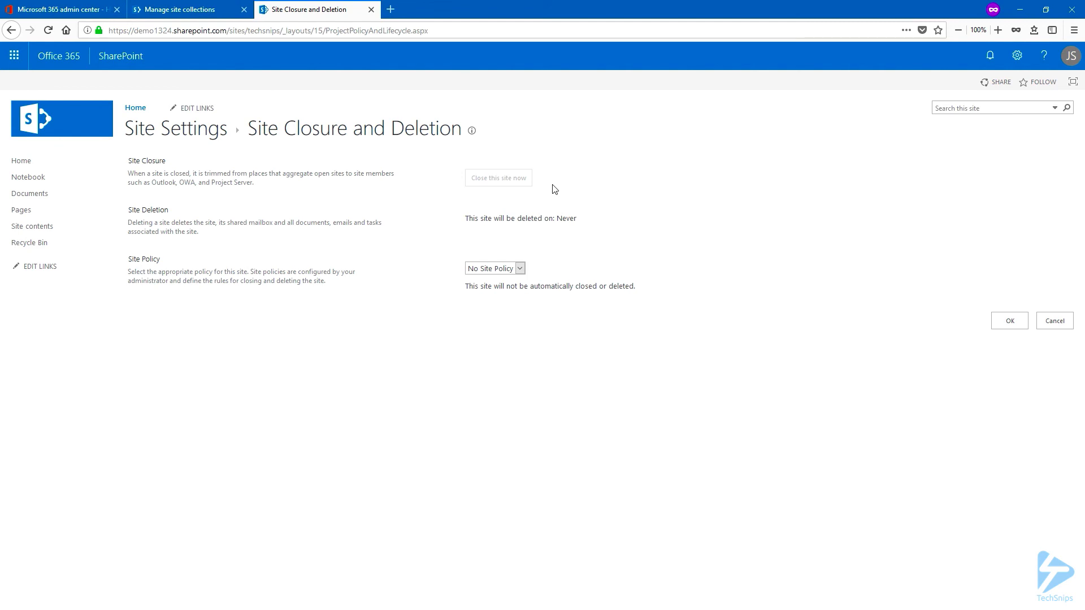
left_click(520, 269)
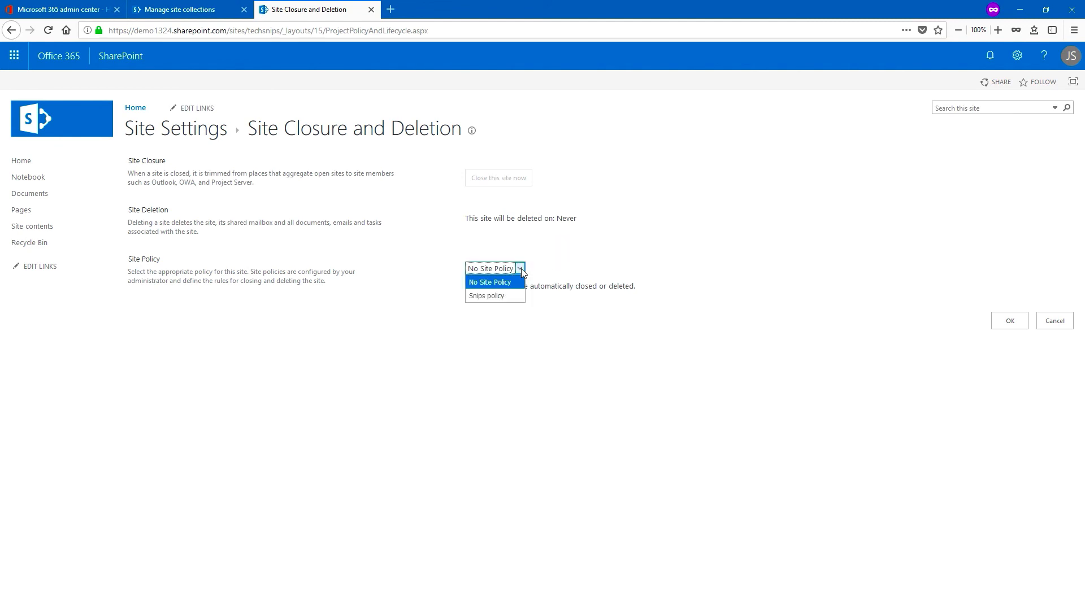
mouse_move(486, 295)
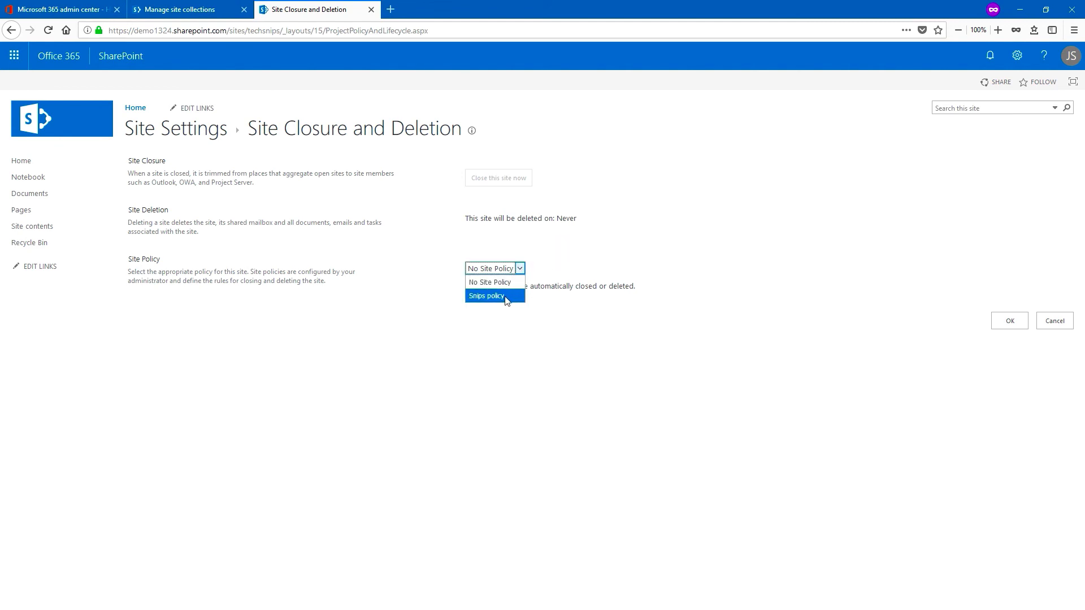
left_click(486, 295)
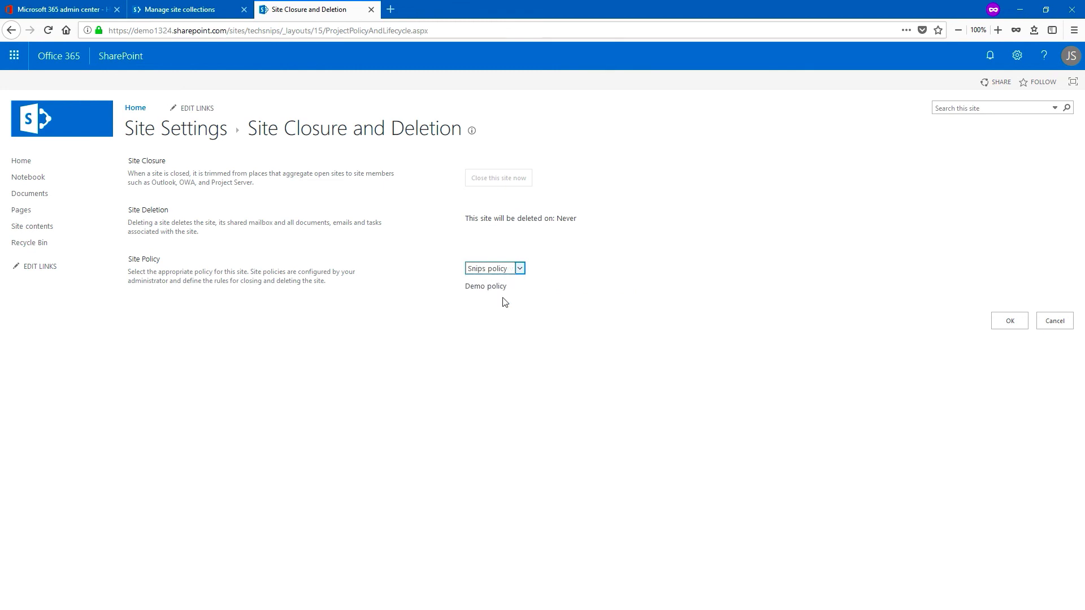
mouse_move(1009, 320)
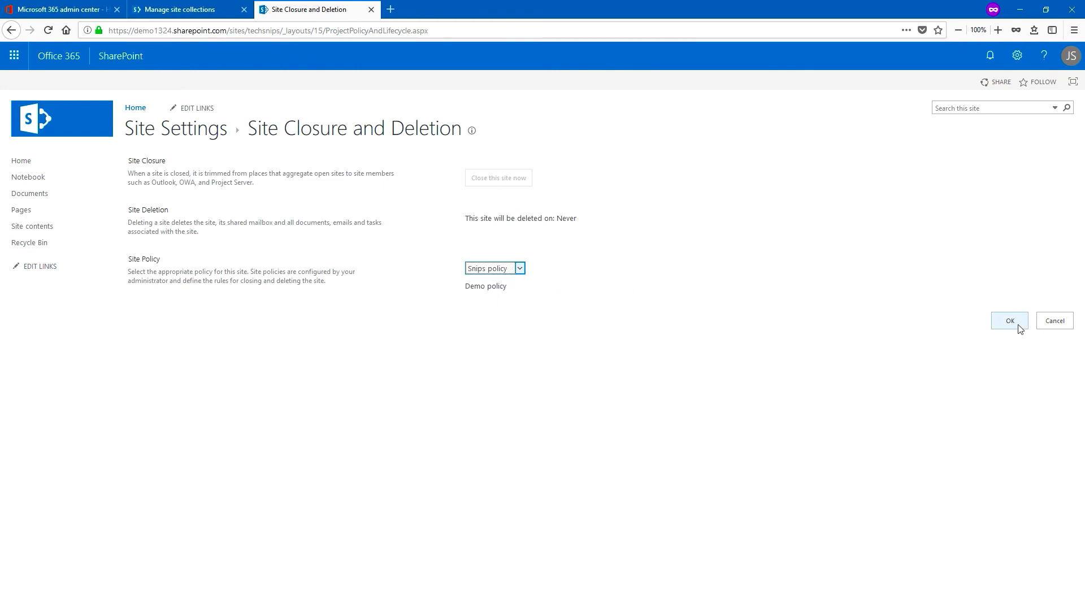
left_click(1007, 320)
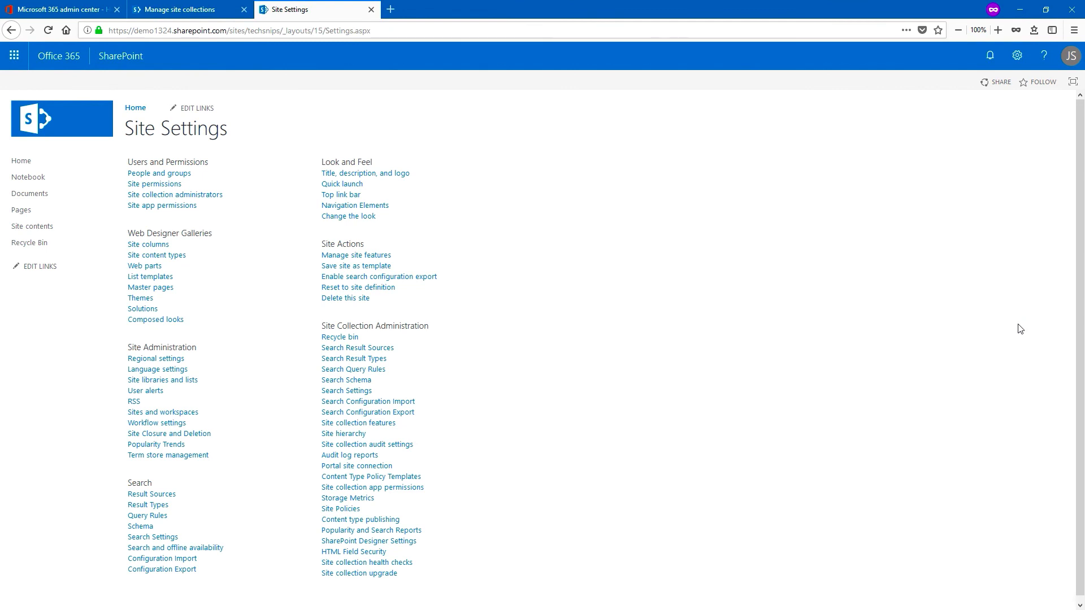
mouse_move(424, 415)
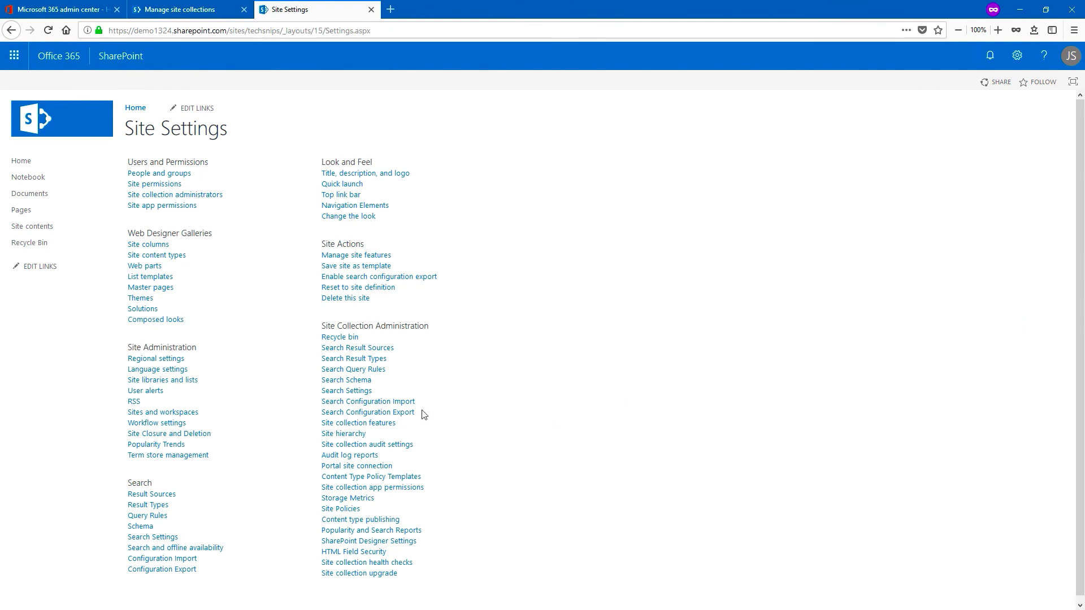
Step: Reopen Site Closure and Deletion to verify close 2/7/2019 and delete 6/7/2019
left_click(168, 434)
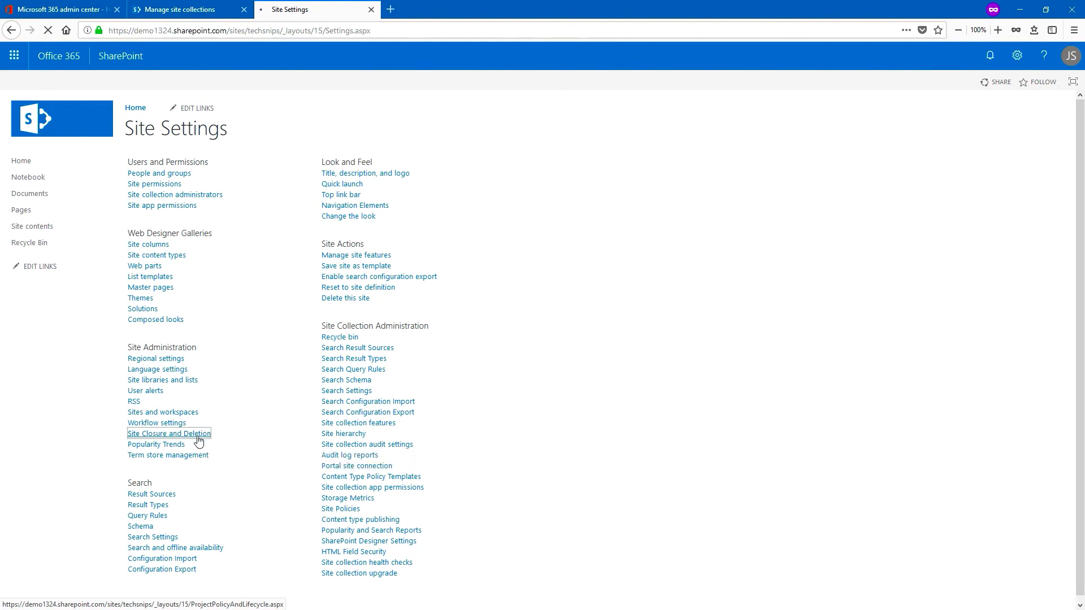
left_click(168, 433)
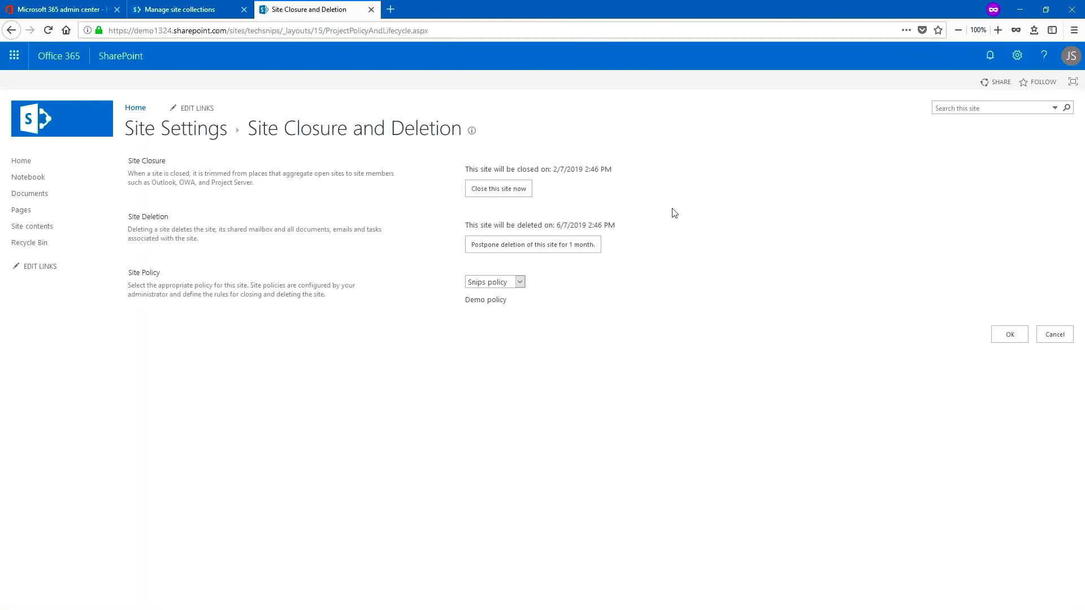